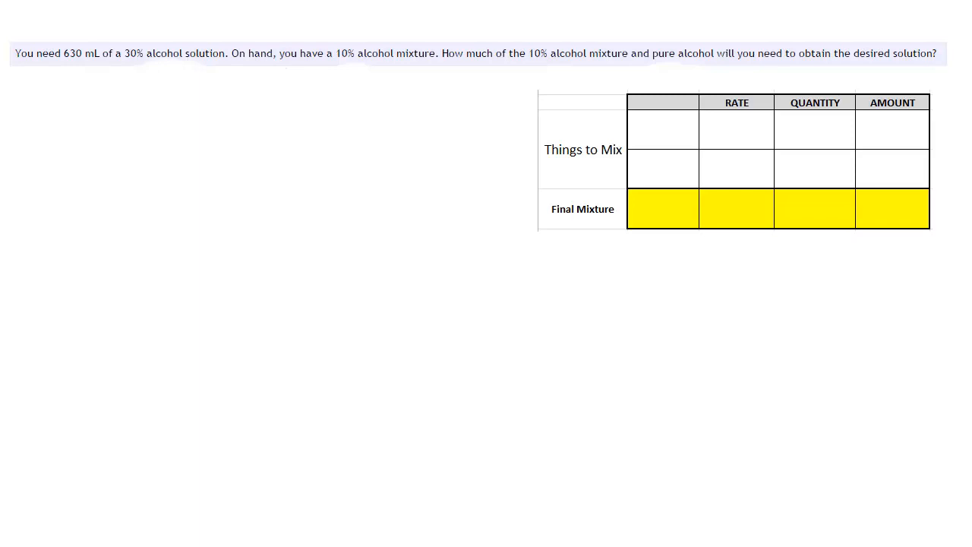
mouse_move(43, 132)
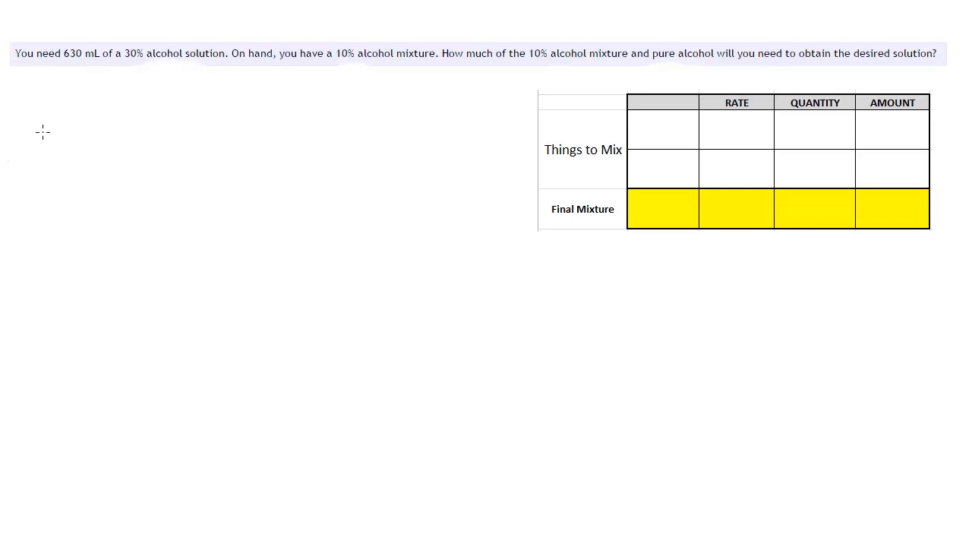
mouse_move(328, 30)
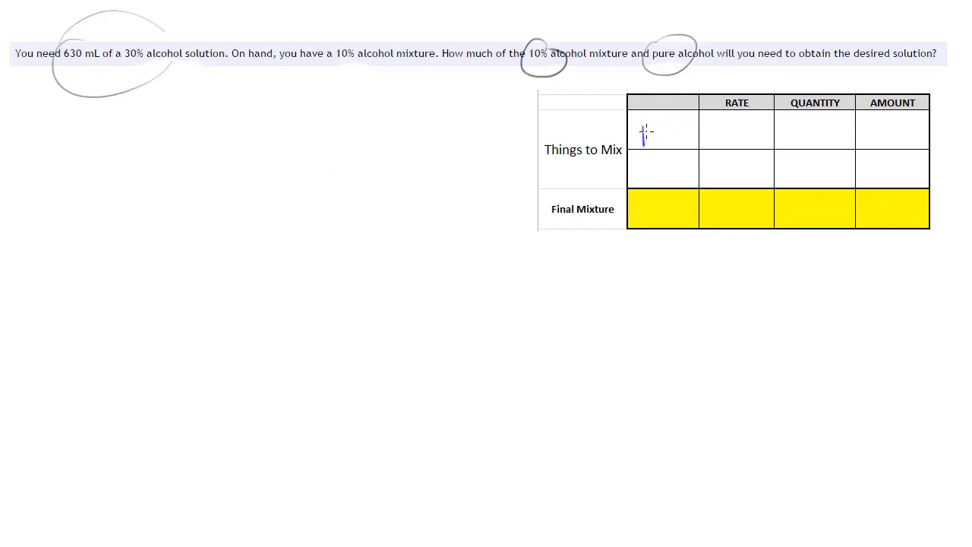
Label the mixture rows 10%, 100% and 30% in the first column
text(10%)
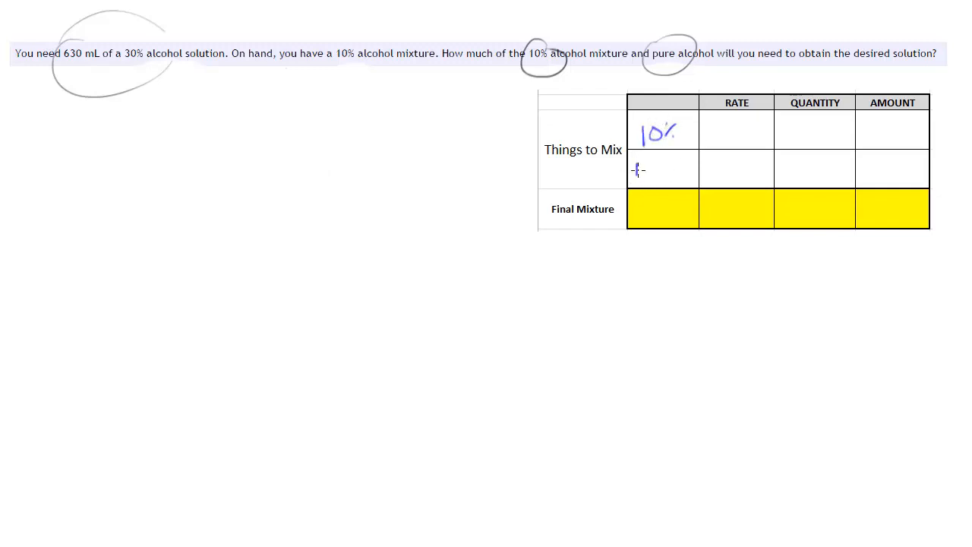
text(100%)
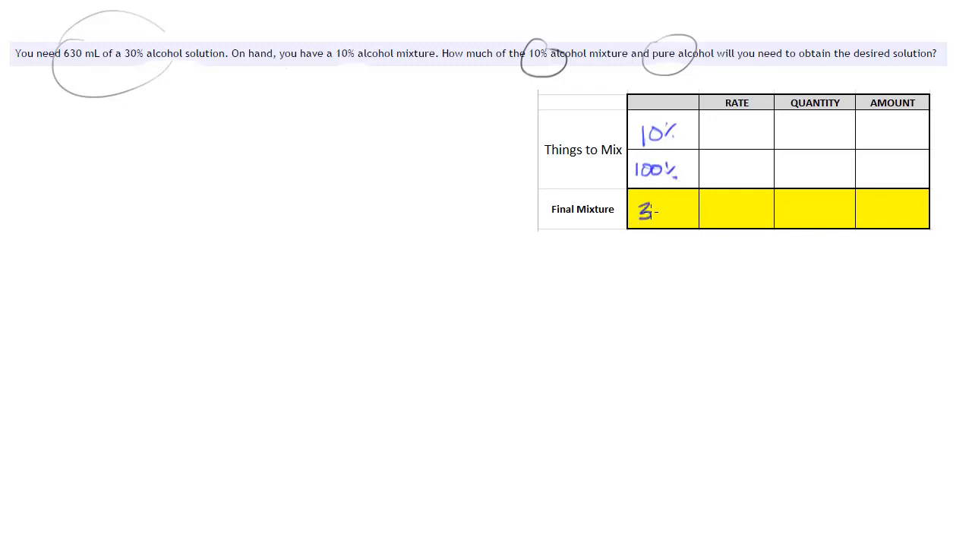
text(30%)
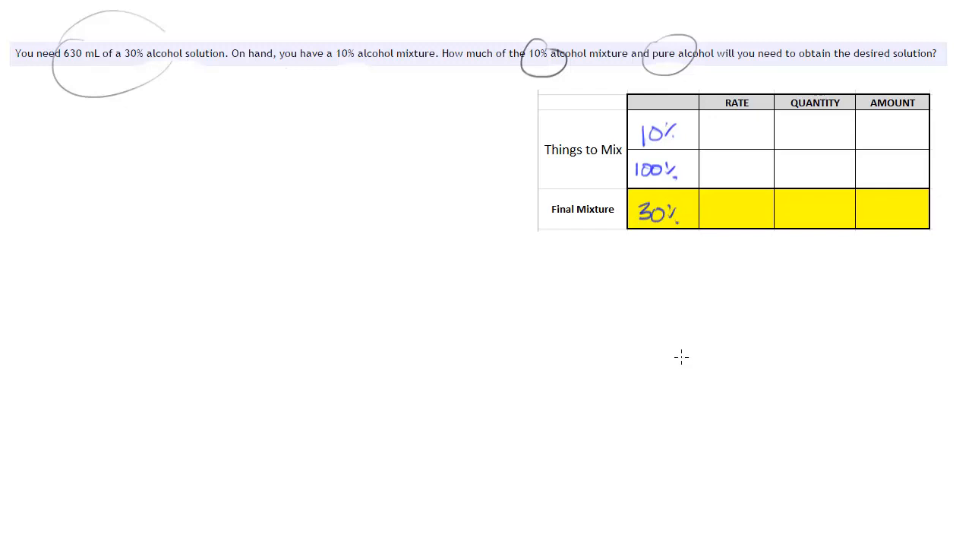
mouse_move(737, 164)
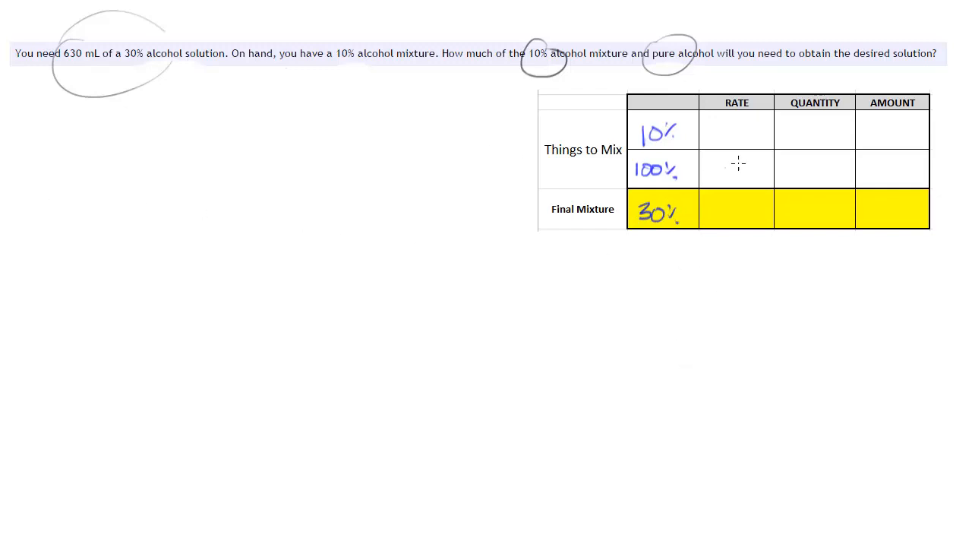
mouse_move(718, 137)
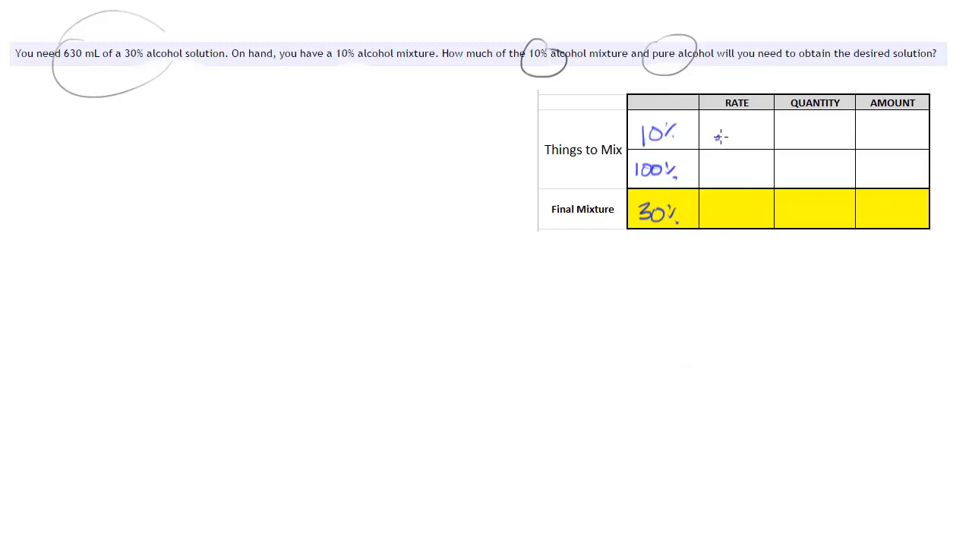
Fill the RATE column with .10, 1.00 and .30
text(.10)
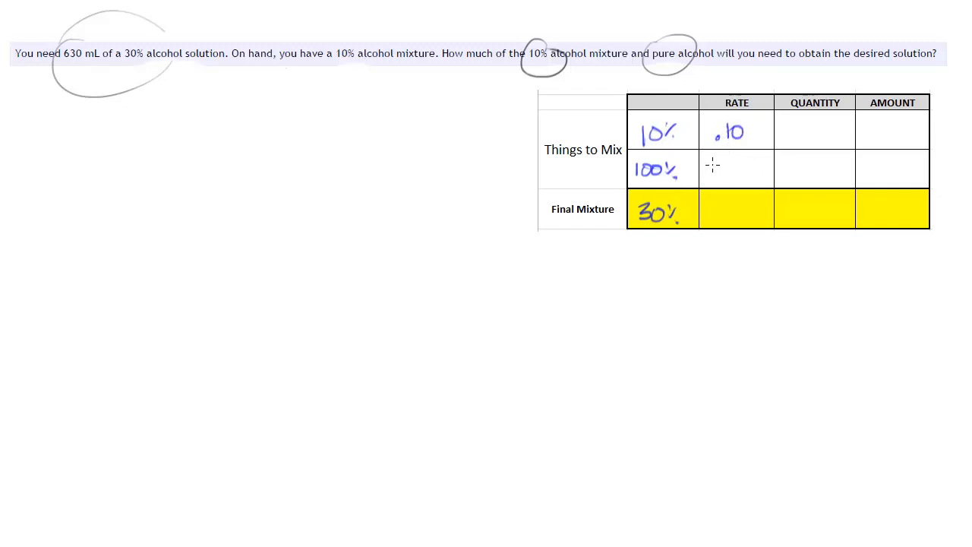
text(1.00)
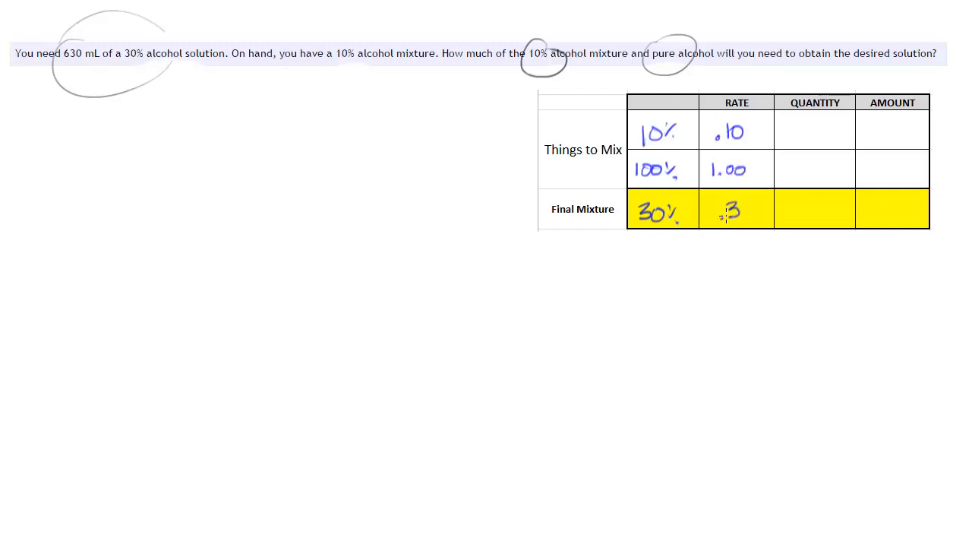
text(30)
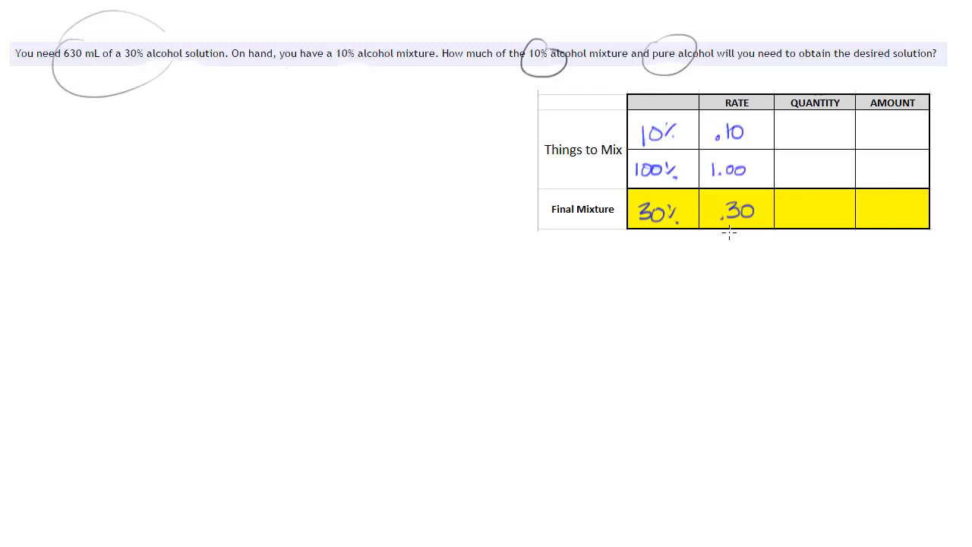
Write quantities x, y and 630, and amounts .10x and y in the table
text(6)
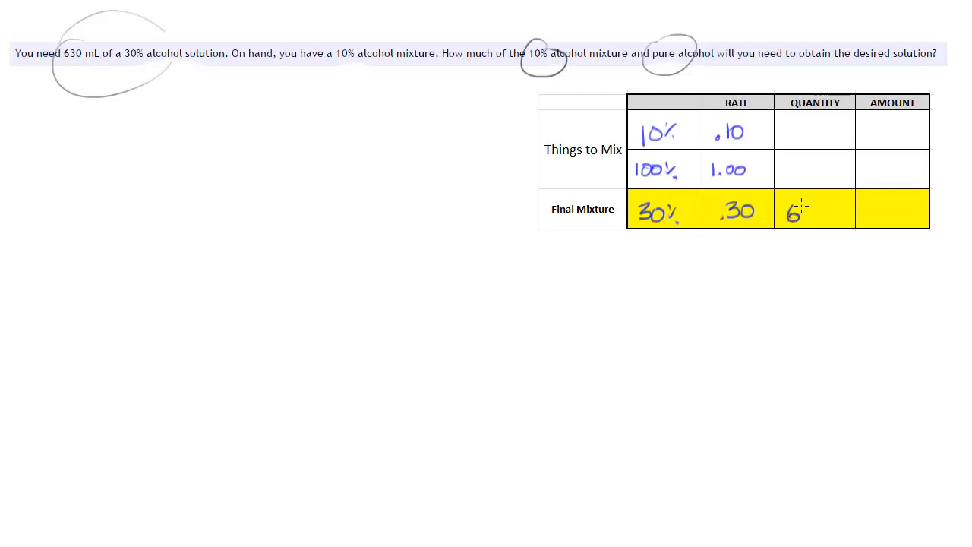
text(30)
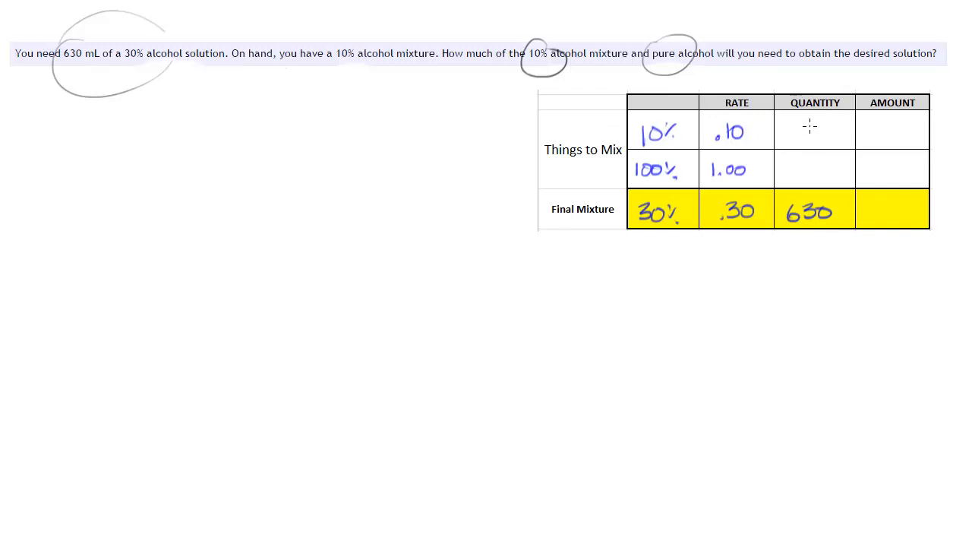
text(X)
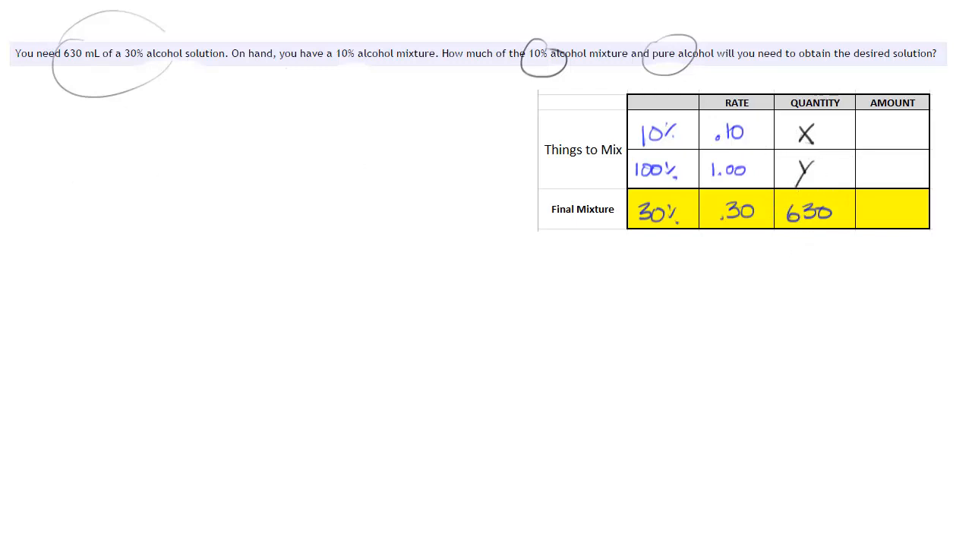
mouse_move(777, 88)
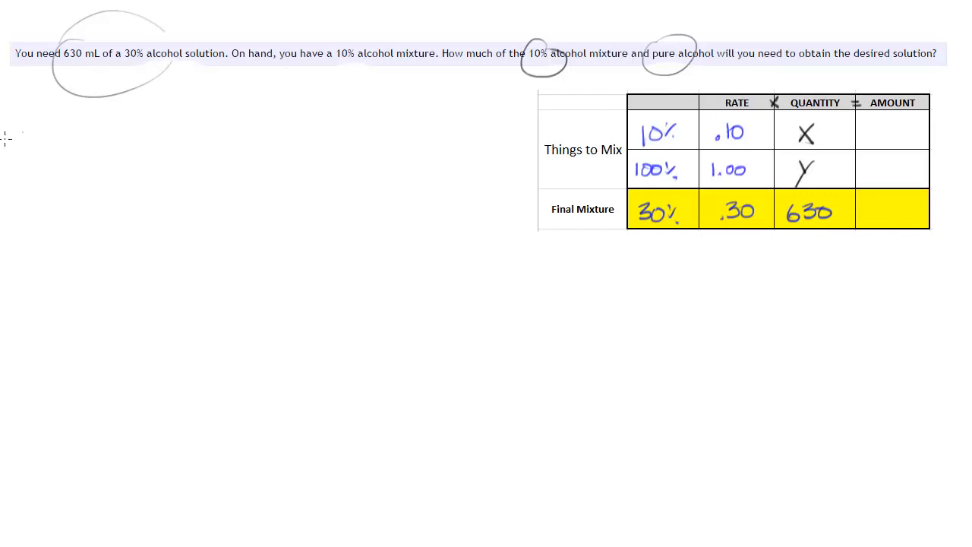
mouse_move(720, 151)
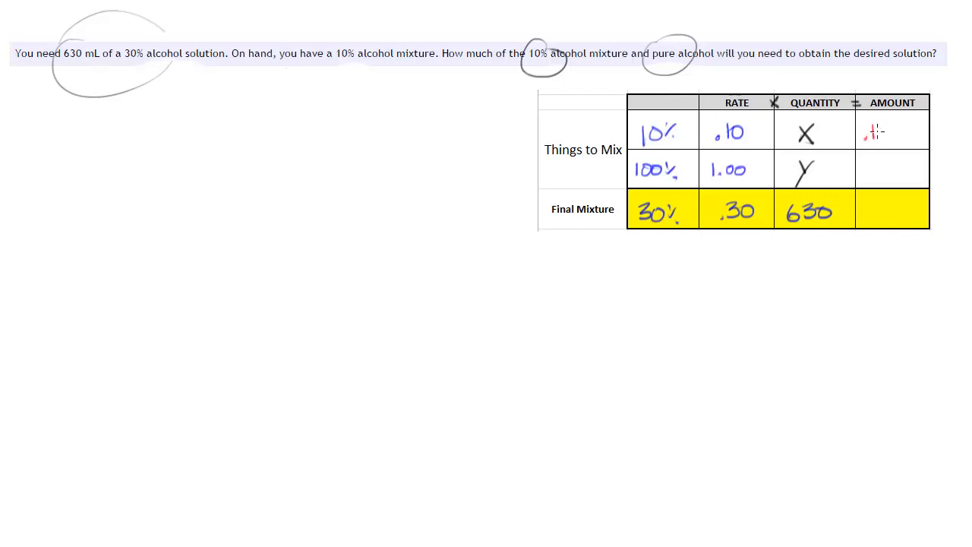
text(.10x)
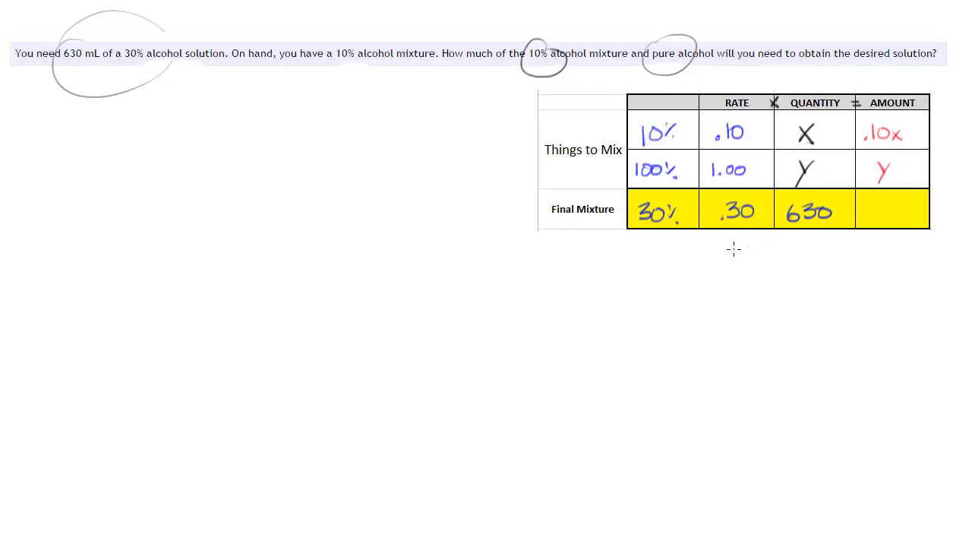
mouse_move(721, 434)
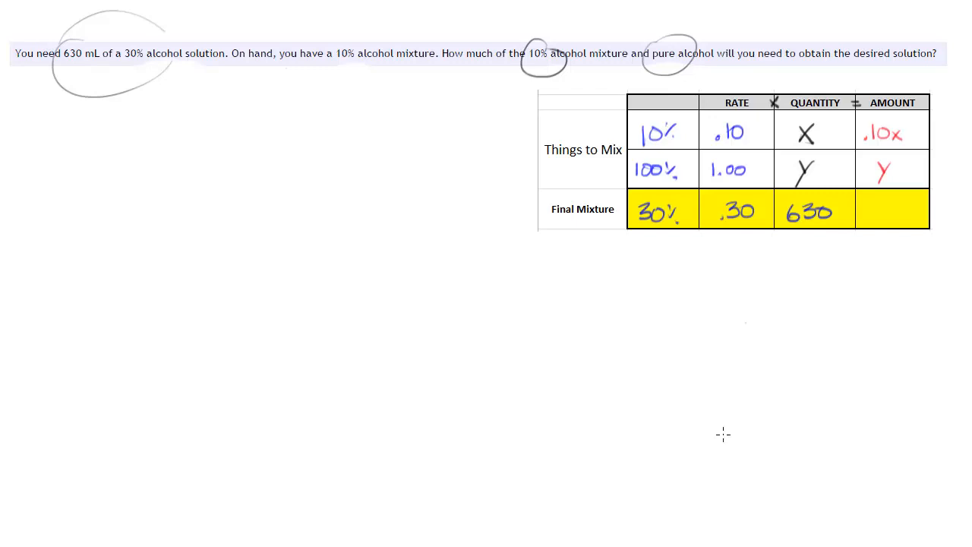
mouse_move(871, 427)
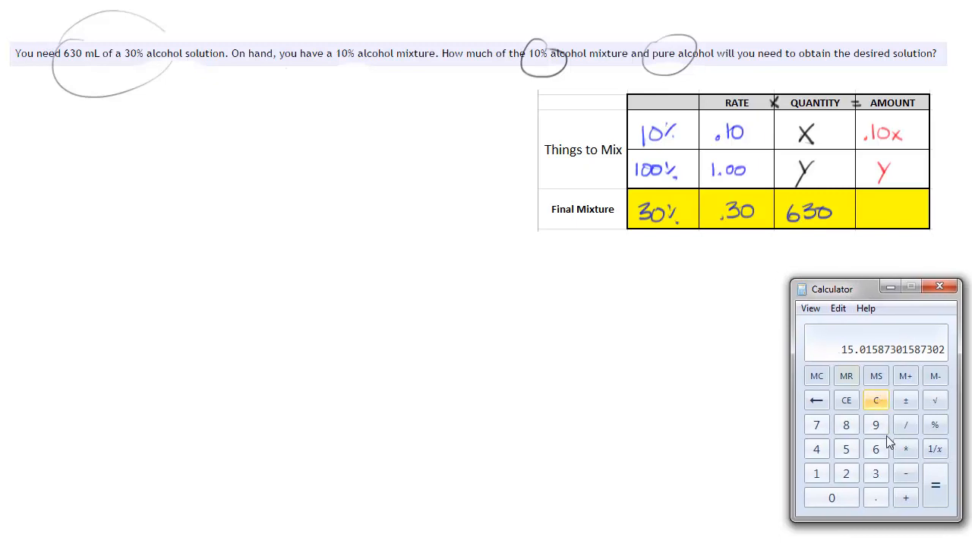
Compute 0.3 × 630 in Calculator and write 189 as the final mixture's amount
click(875, 401)
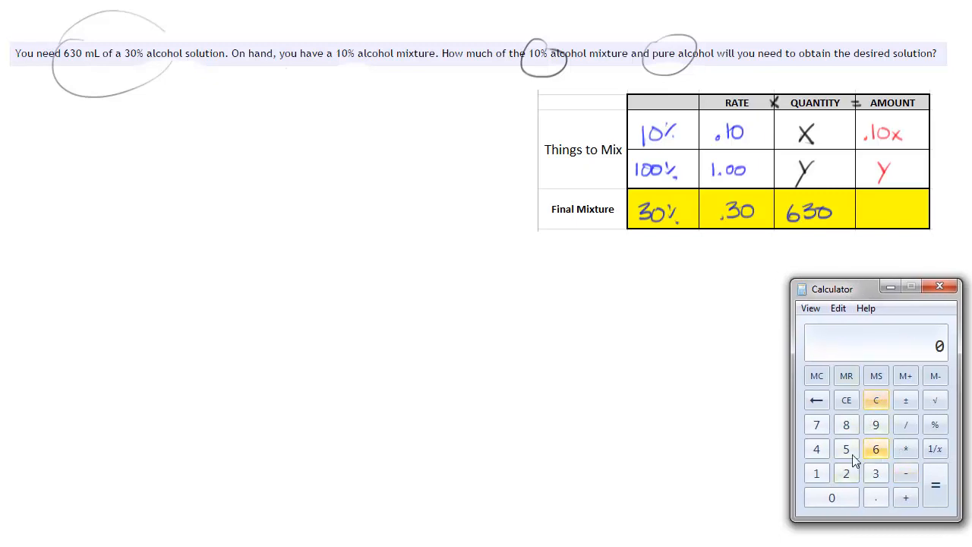
click(832, 498)
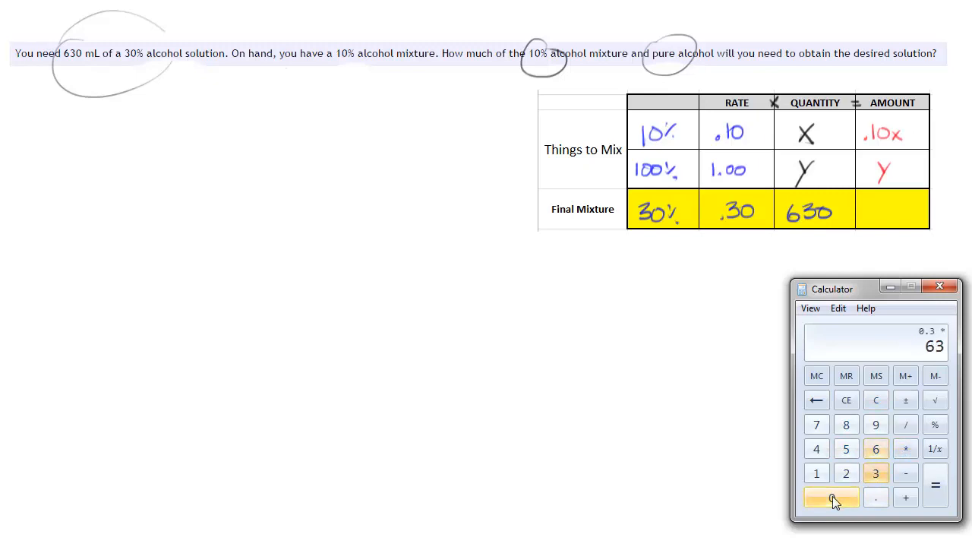
click(935, 483)
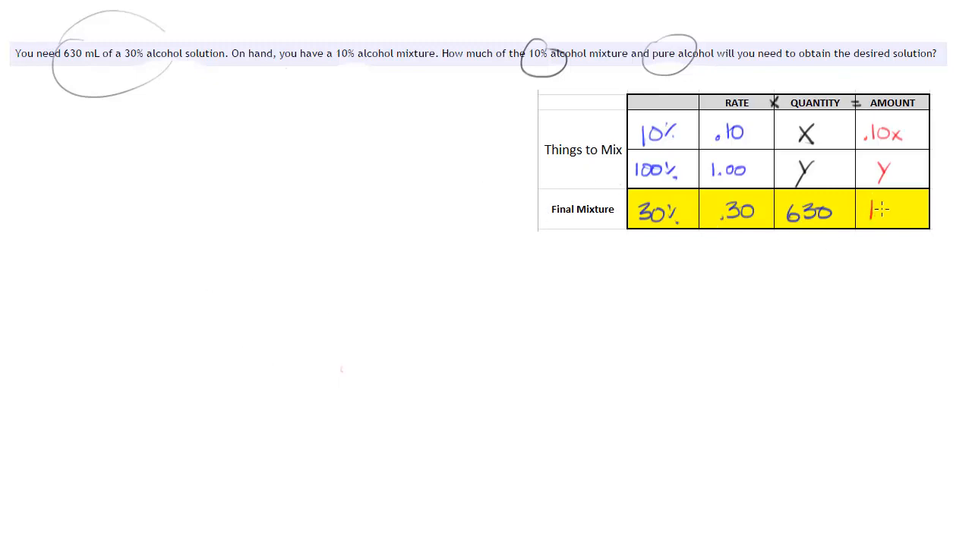
text(189)
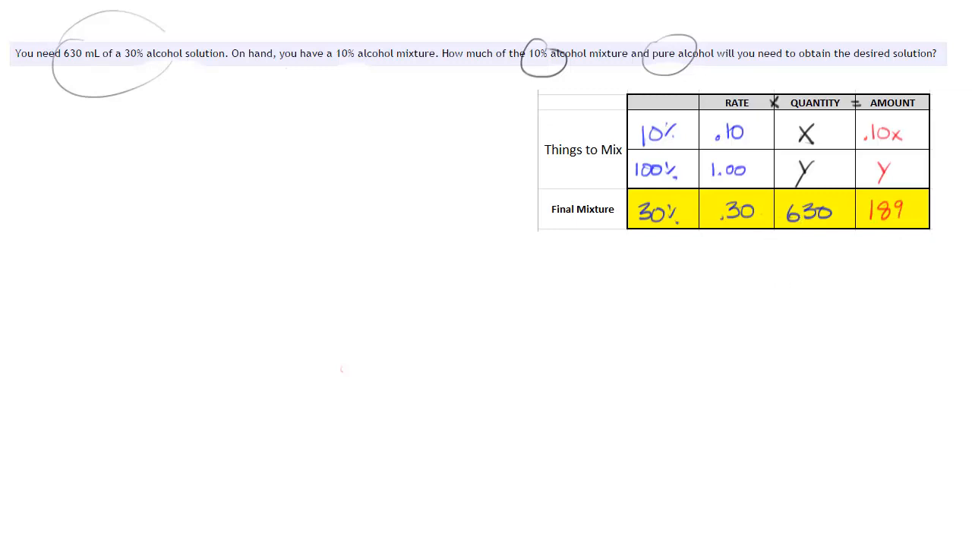
mouse_move(711, 136)
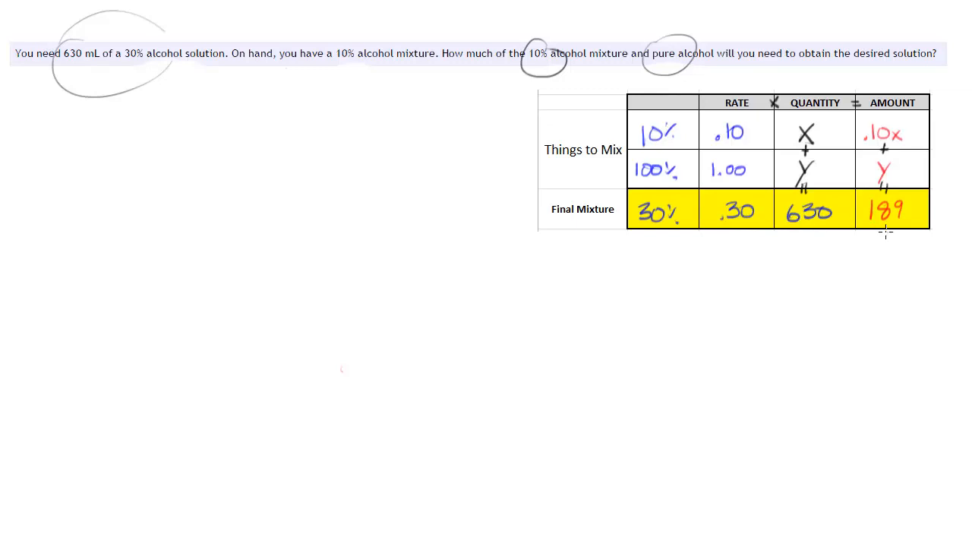
mouse_move(872, 278)
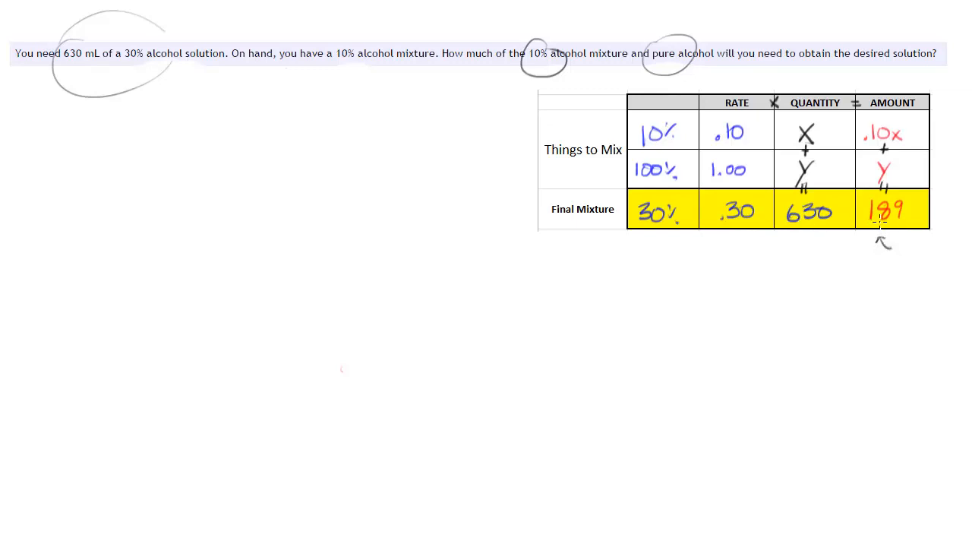
mouse_move(878, 255)
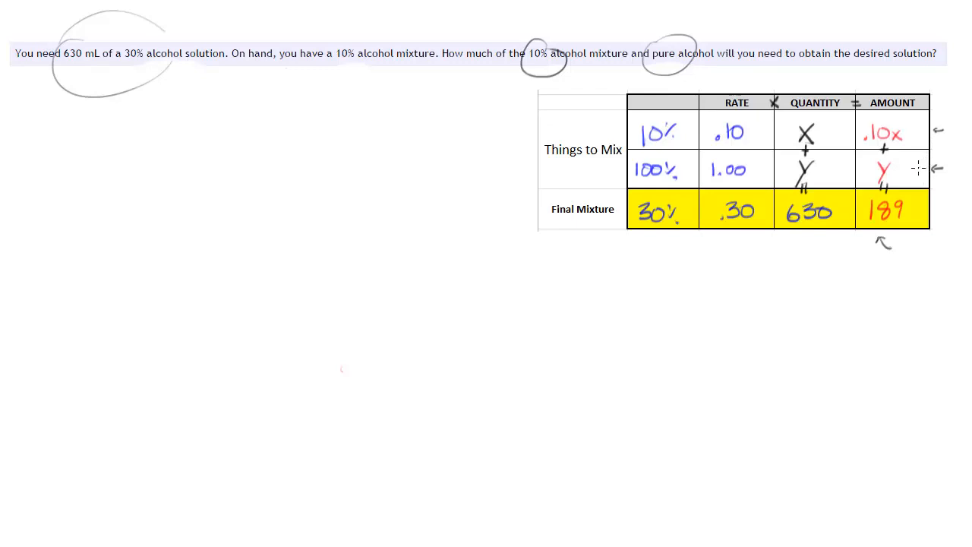
mouse_move(225, 129)
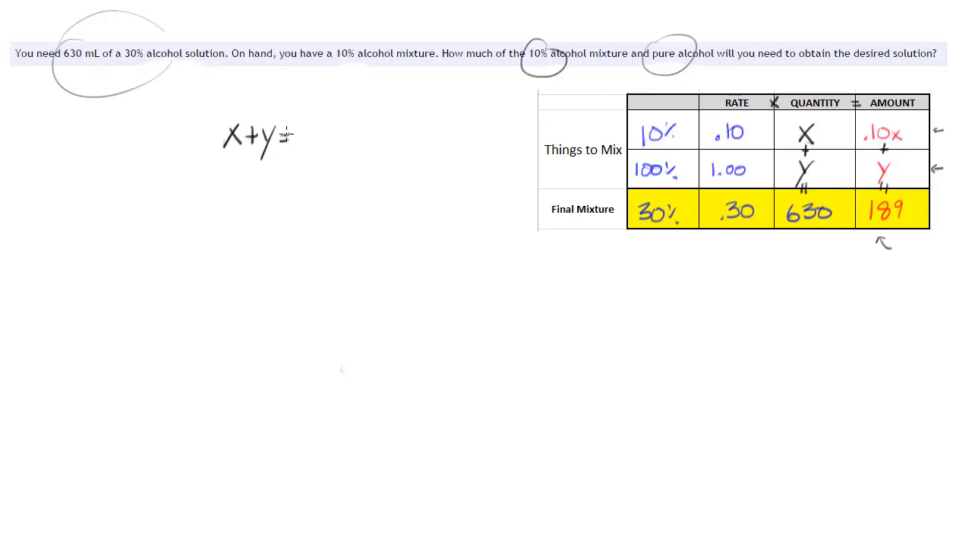
Write the system x+y=630 and .10x+y=189, joined by a brace
text(630)
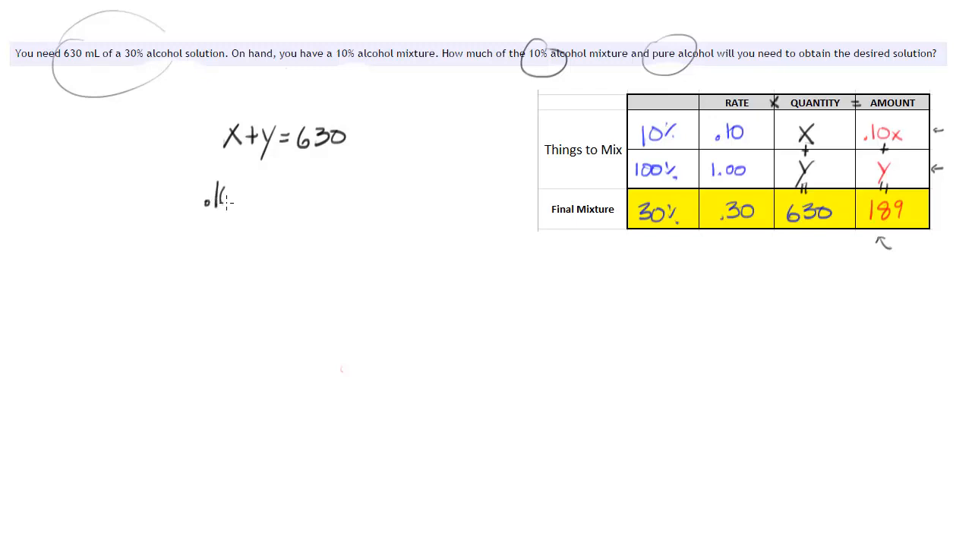
text(.10x +)
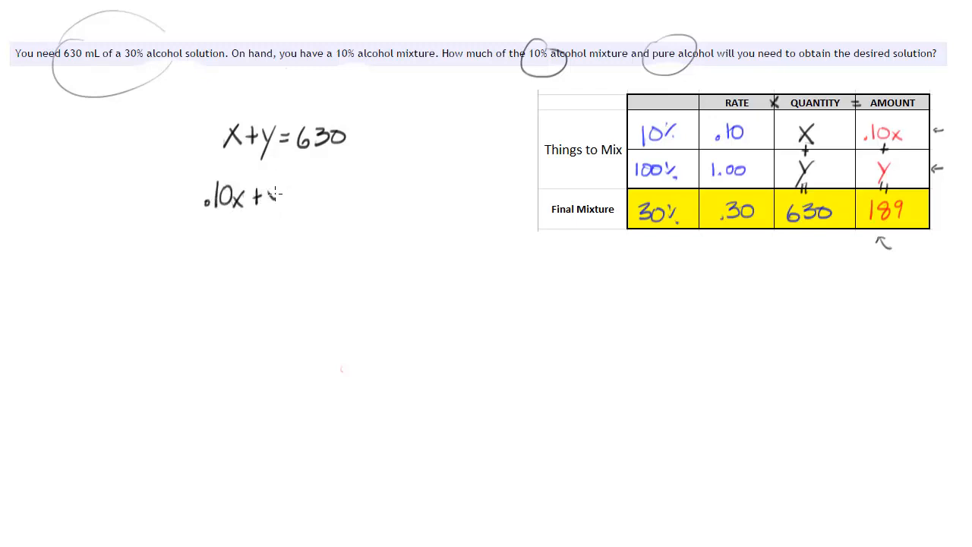
text(y)
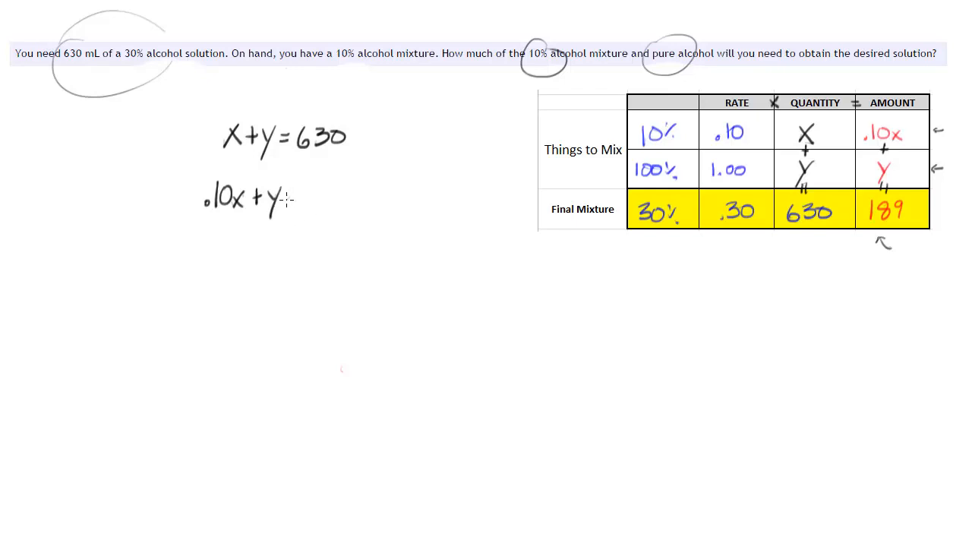
text(= 1)
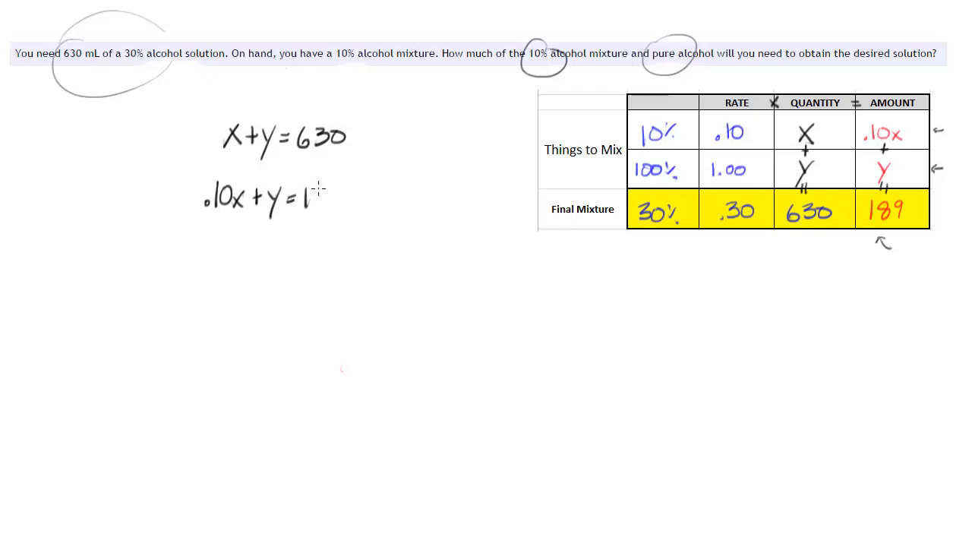
text(89)
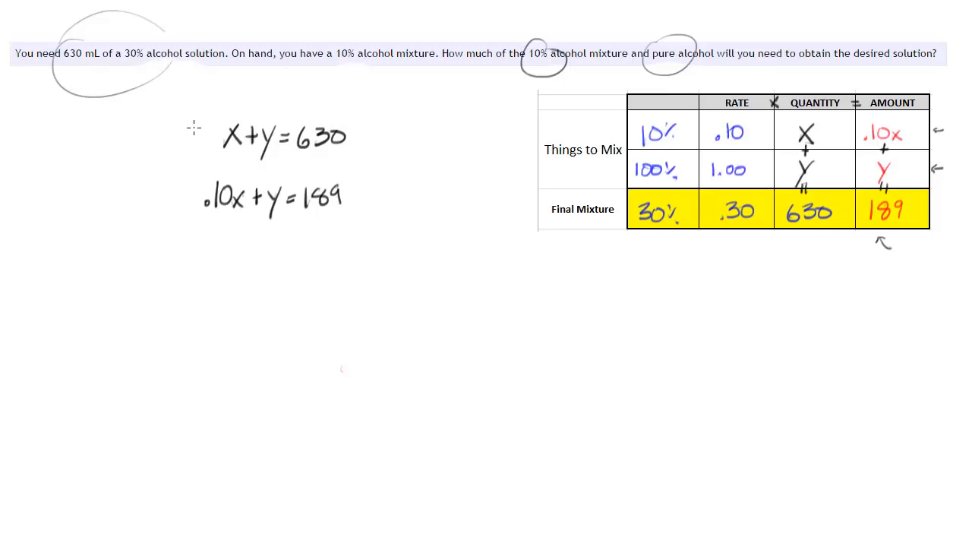
drag(195, 121, 182, 225)
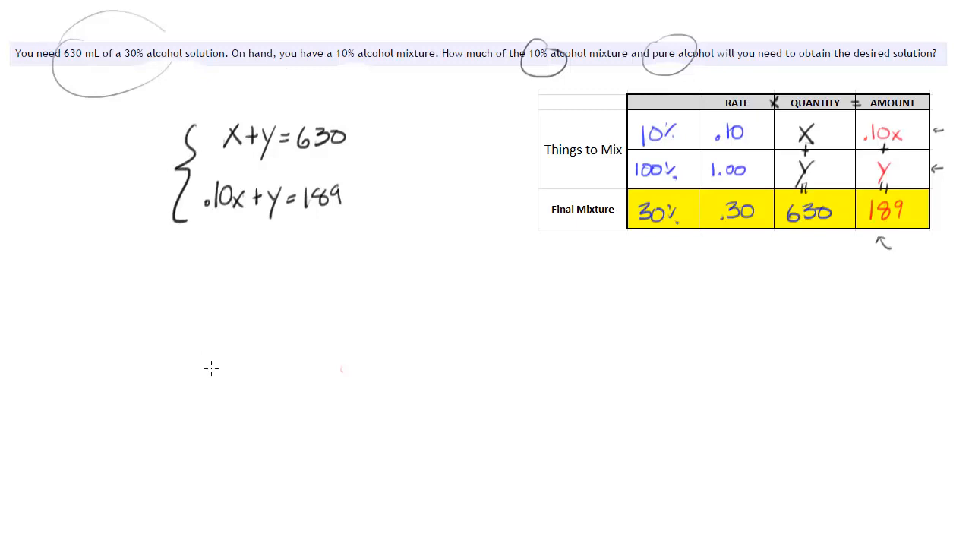